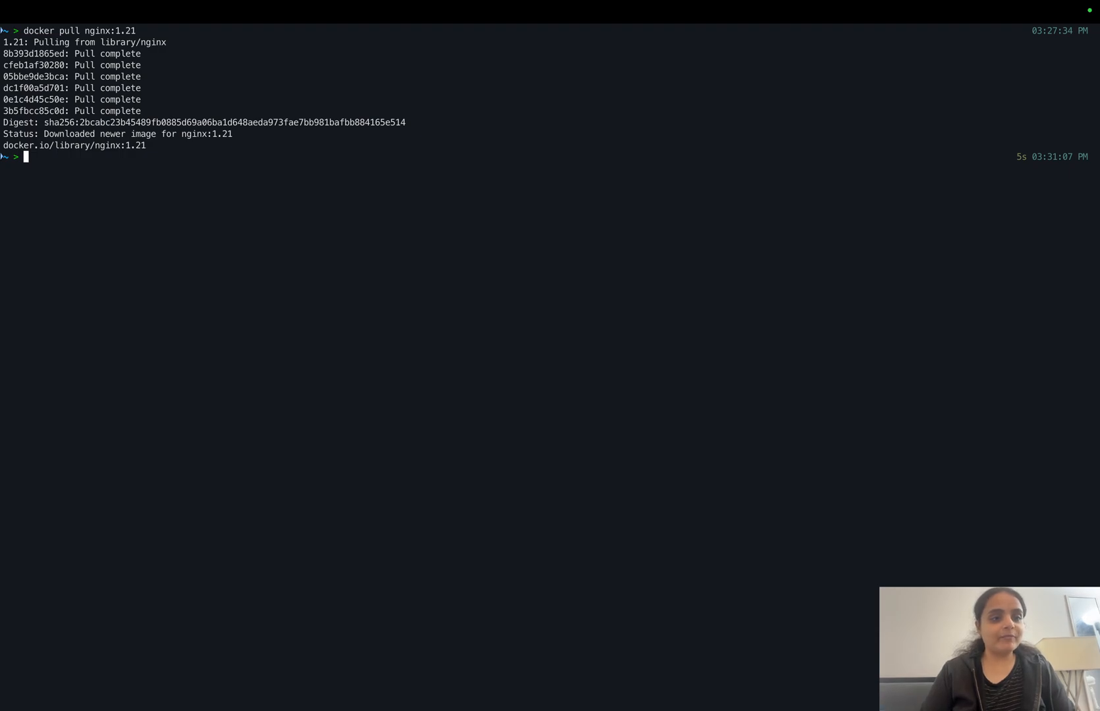
Pull nginx:1.21 and run 'docker scout cves nginx:1.21' to scan it for vulnerabilities
{"action": "type", "text": "docker pull nginx:1.21"}
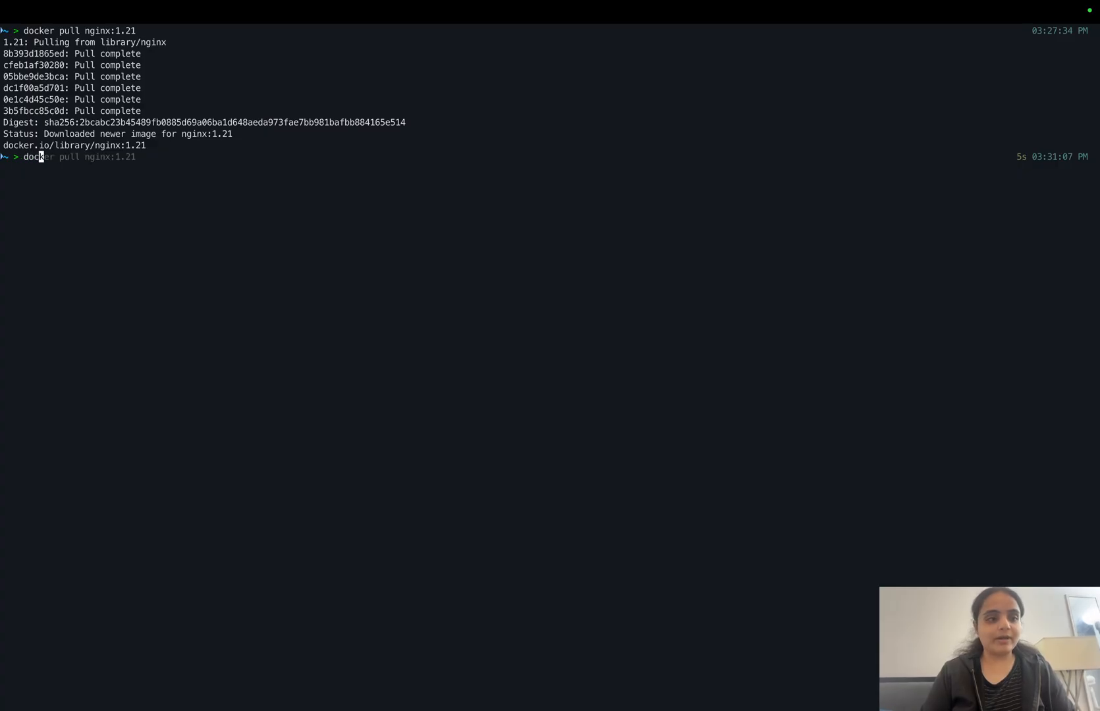
{"action": "type", "text": "docker scout cves node:16-alpine3.18"}
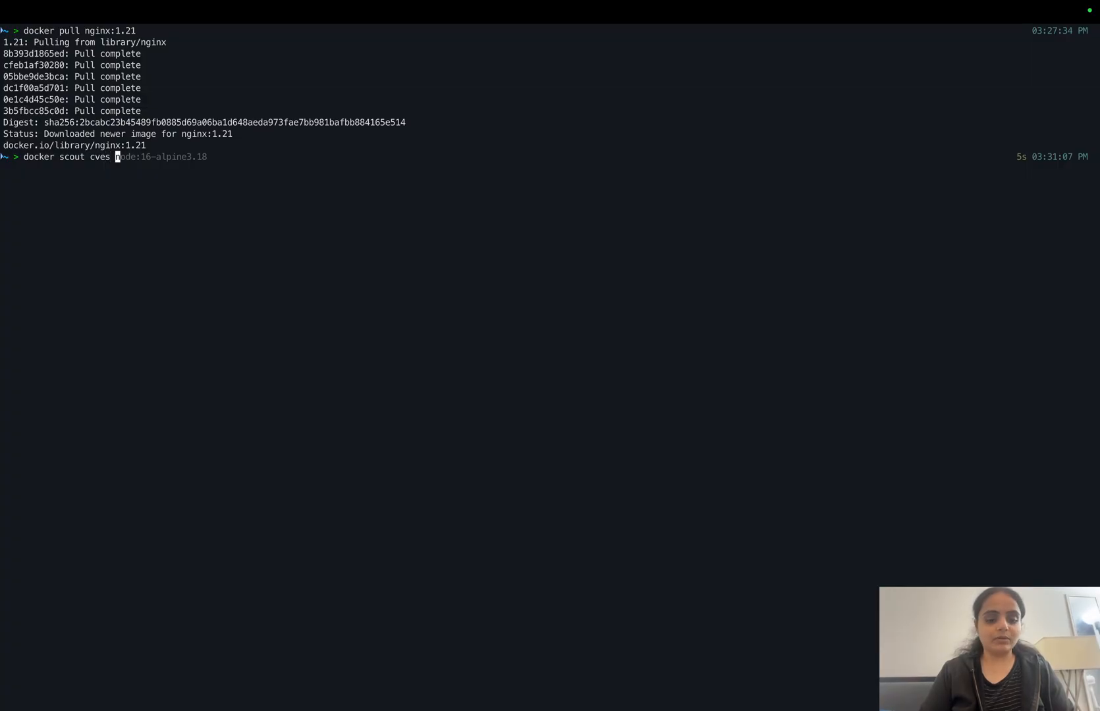
{"action": "type", "text": "ngin"}
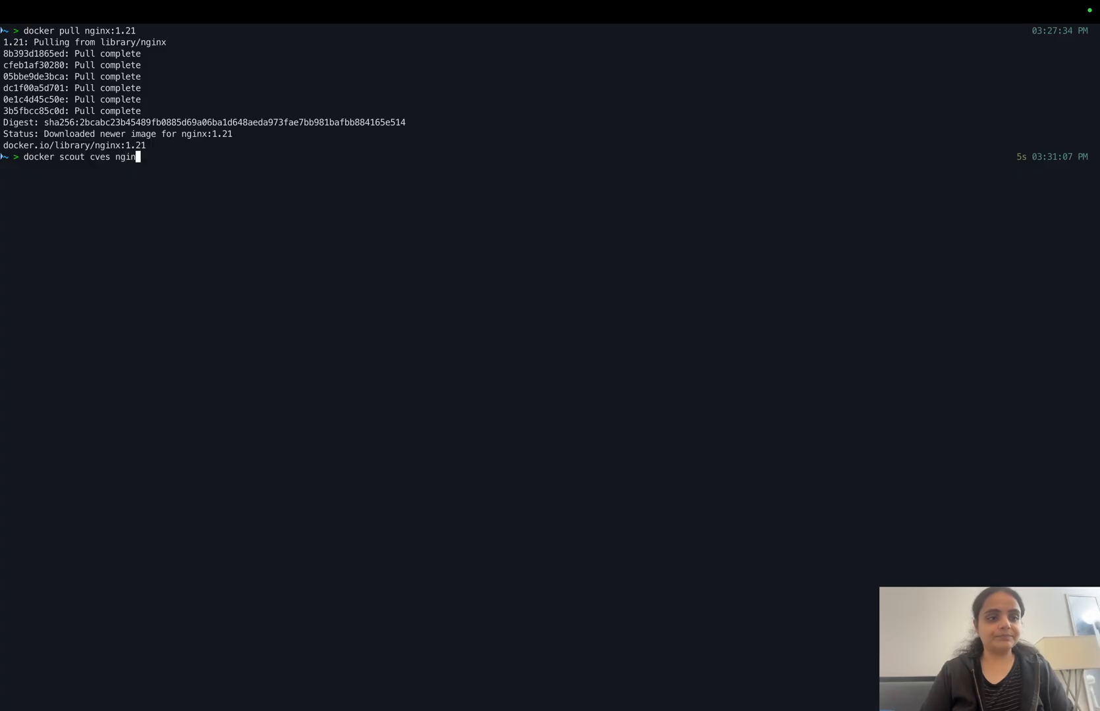
{"action": "type", "text": ":1"}
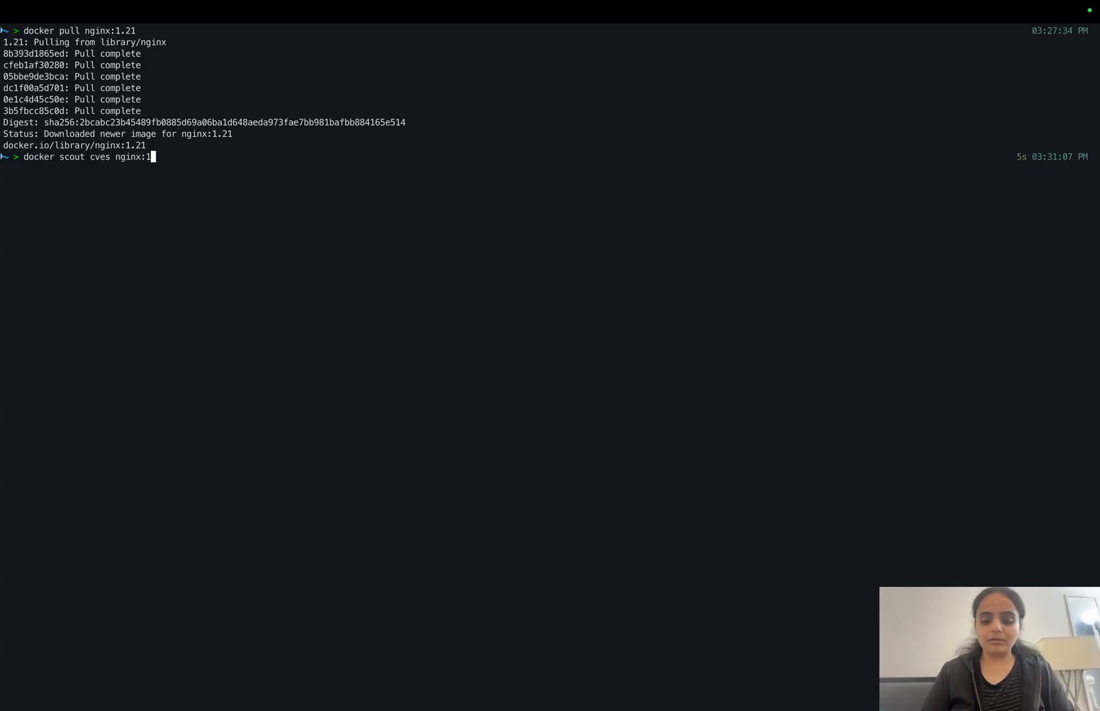
{"action": "type", "text": ".21"}
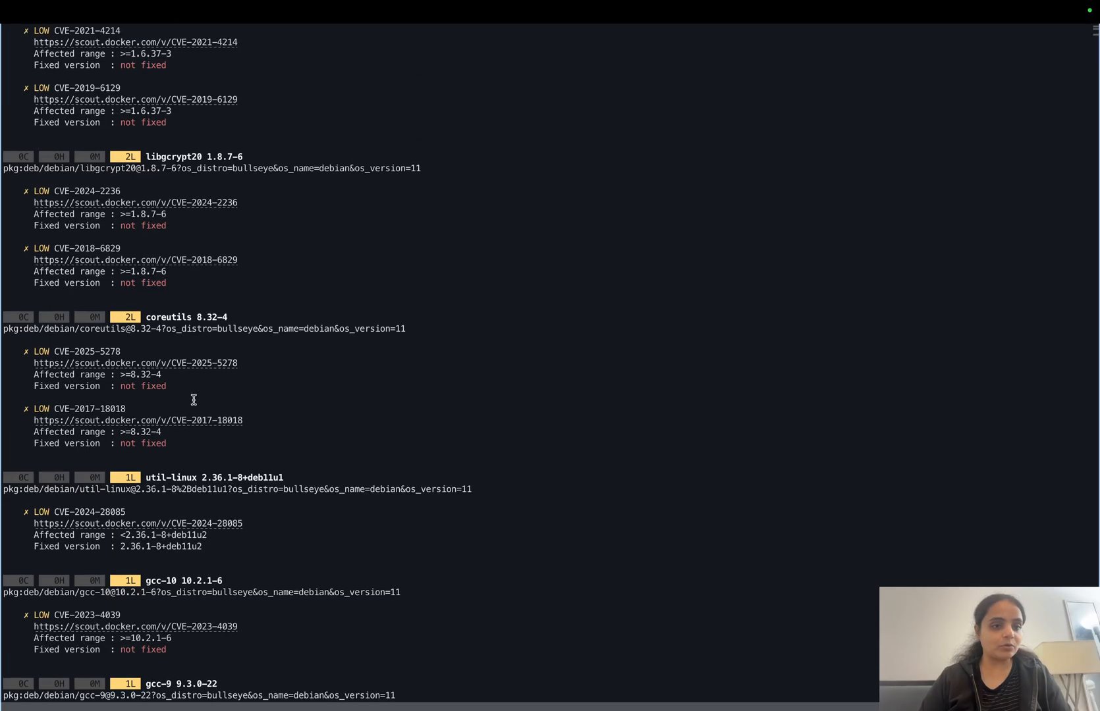
Scroll the nginx:1.21 report to the summary of 233 vulnerabilities in 41 packages
{"action": "scroll", "scroll_direction": "down", "scroll_amount": 3}
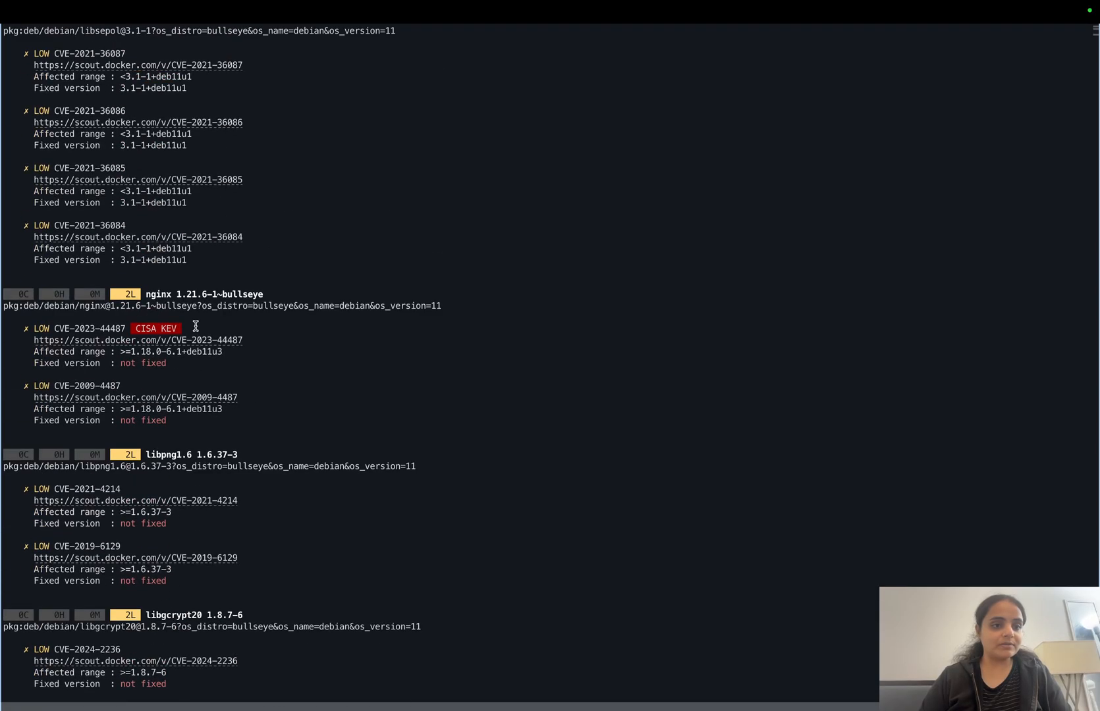
{"action": "scroll", "scroll_direction": "up", "scroll_amount": 3}
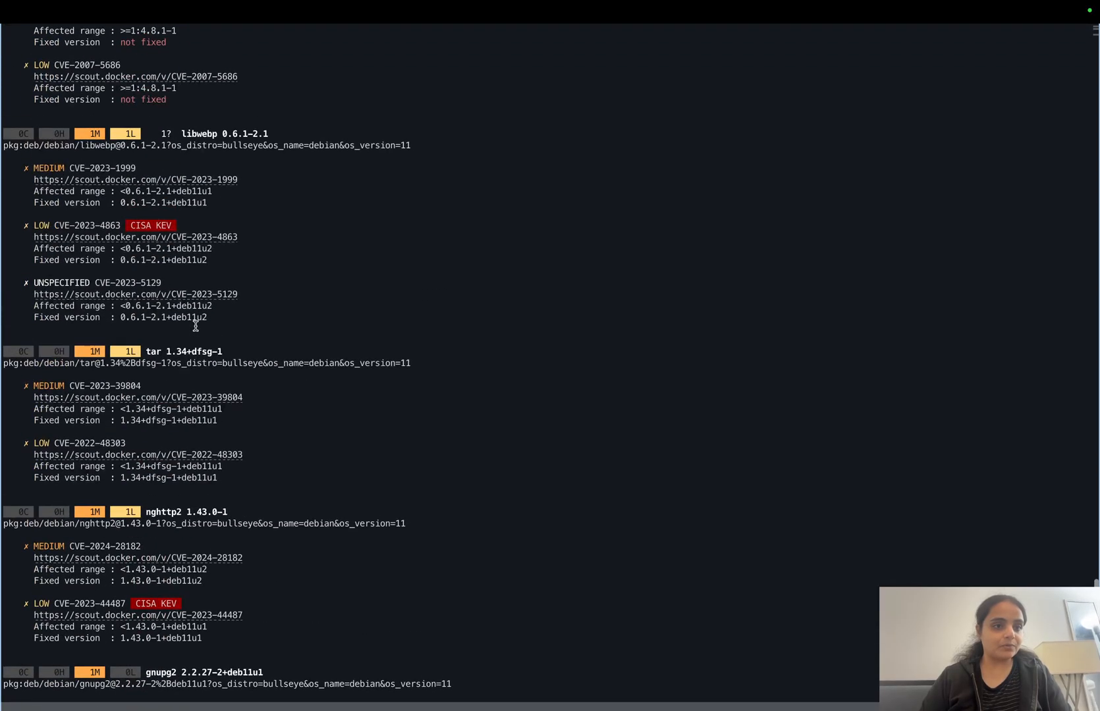
{"action": "scroll", "scroll_direction": "down", "scroll_amount": 3}
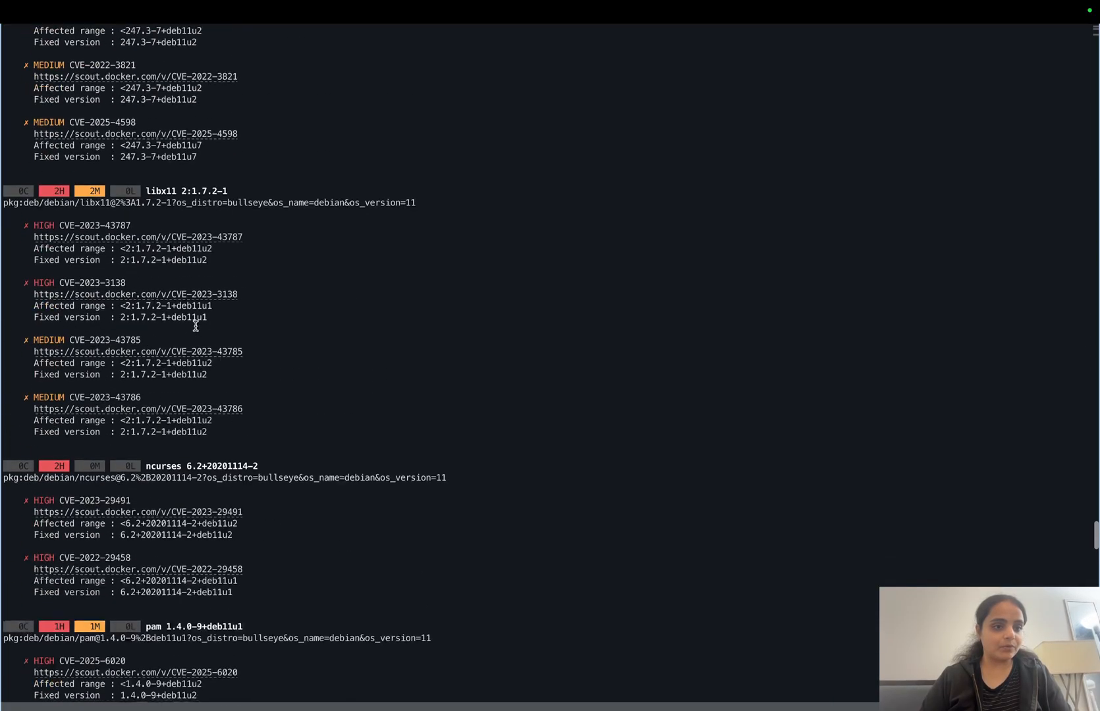
{"action": "scroll", "scroll_direction": "up", "scroll_amount": 3}
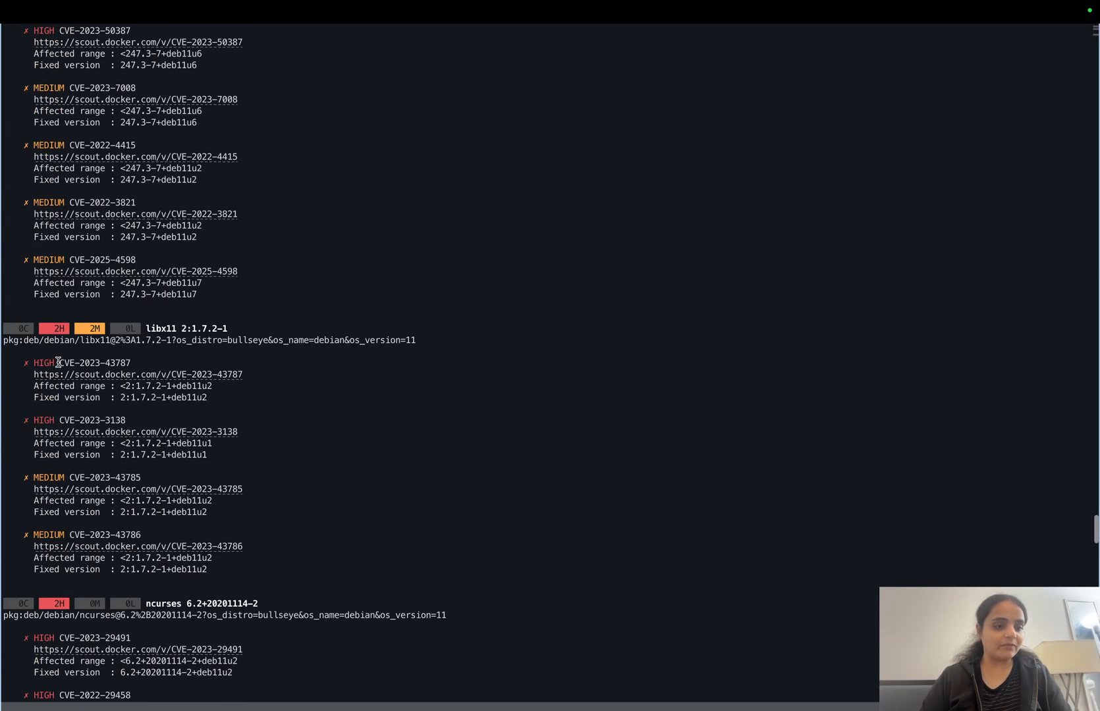
{"action": "double_click", "coordinate": [93, 362]}
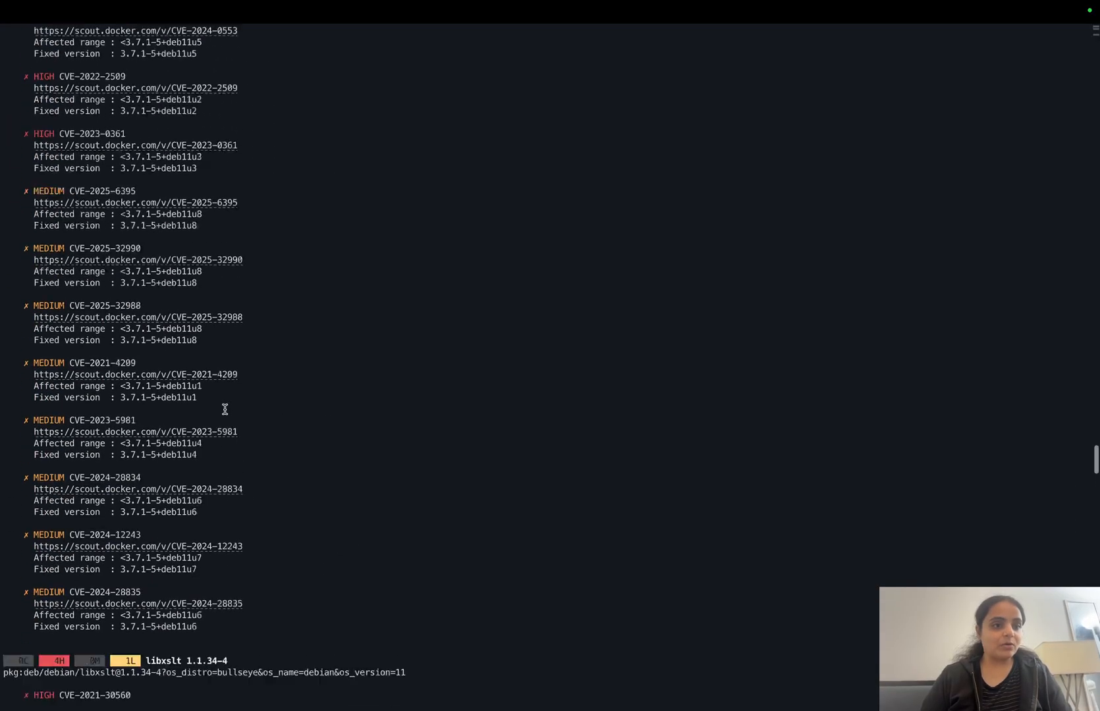
{"action": "scroll", "scroll_direction": "down", "scroll_amount": 3}
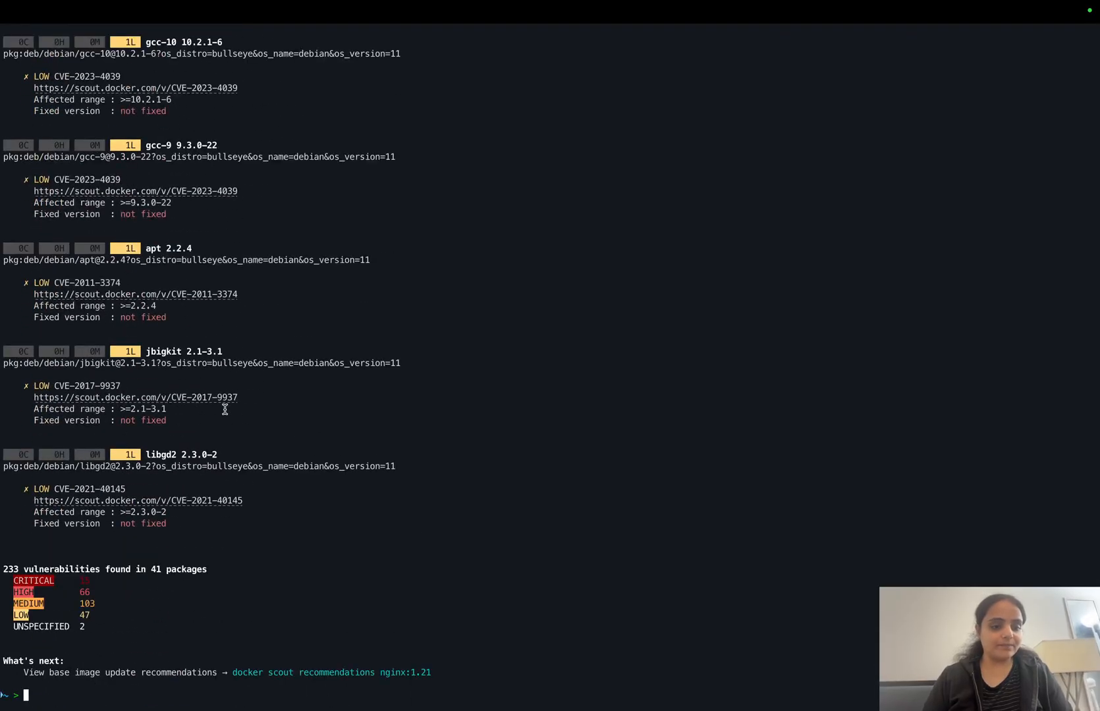
{"action": "mouse_move", "coordinate": [397, 666]}
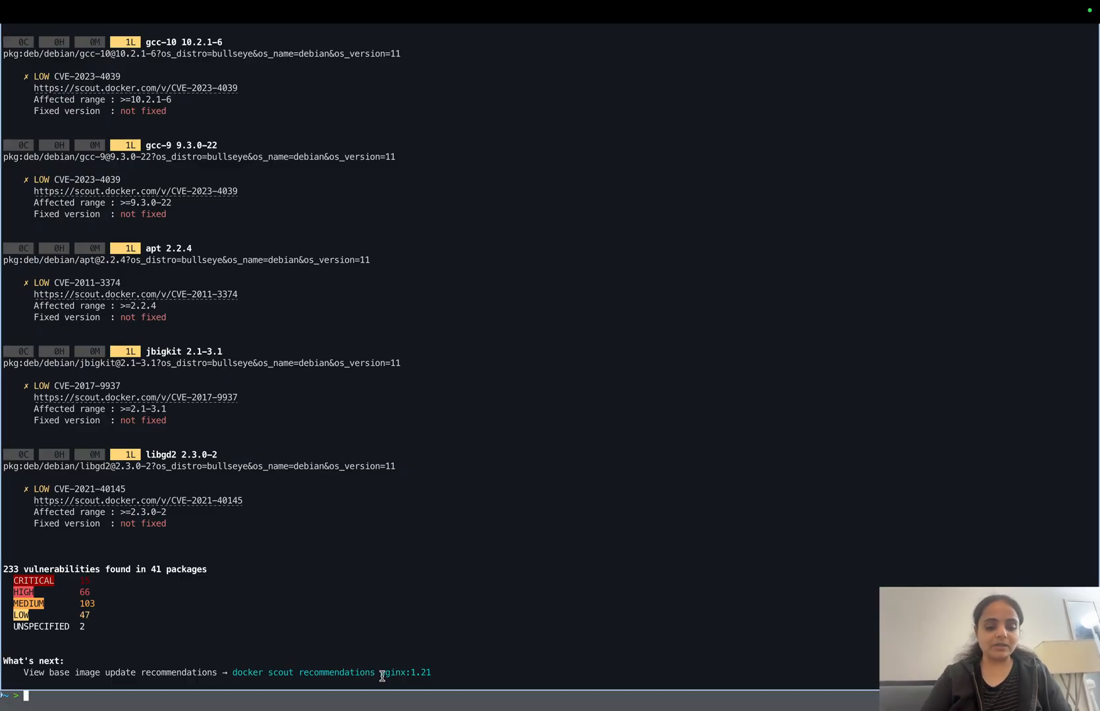
Pull the newer nginx:1.25 image for comparison against nginx:1.21
{"action": "type", "text": "docker scout cves nginx:1.21"}
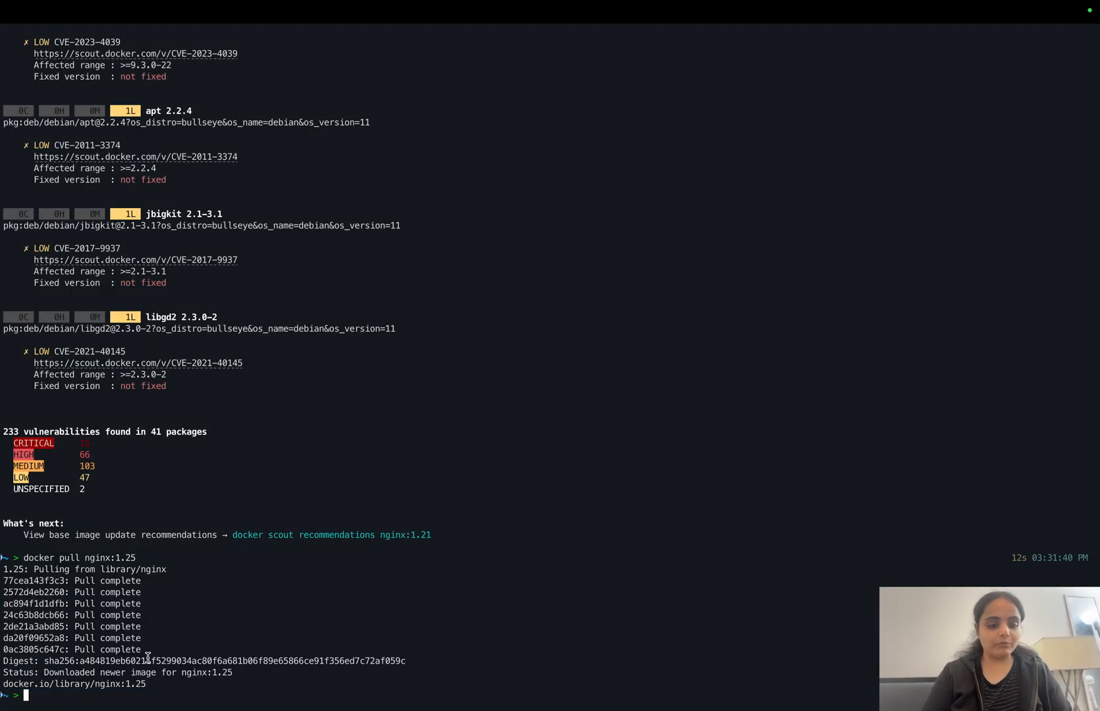
{"action": "type", "text": "docker pull nginx:1.25"}
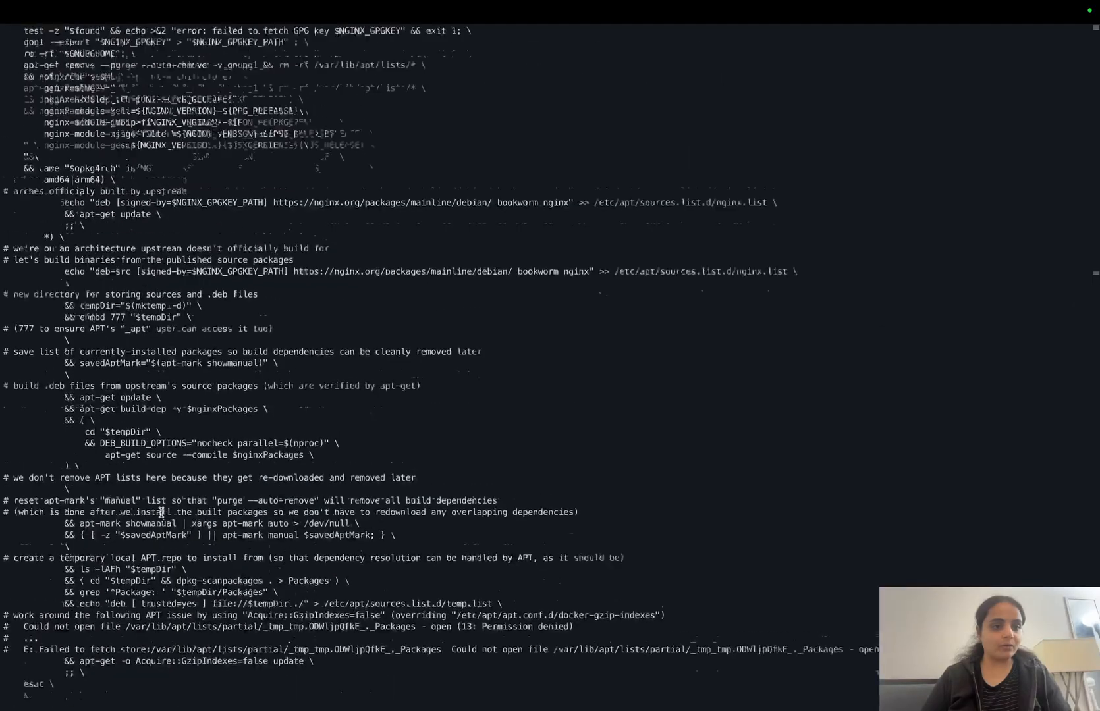
Scroll the nginx:1.25 report to its summary of 105 vulnerabilities in 31 packages
{"action": "scroll", "scroll_direction": "down", "scroll_amount": 3}
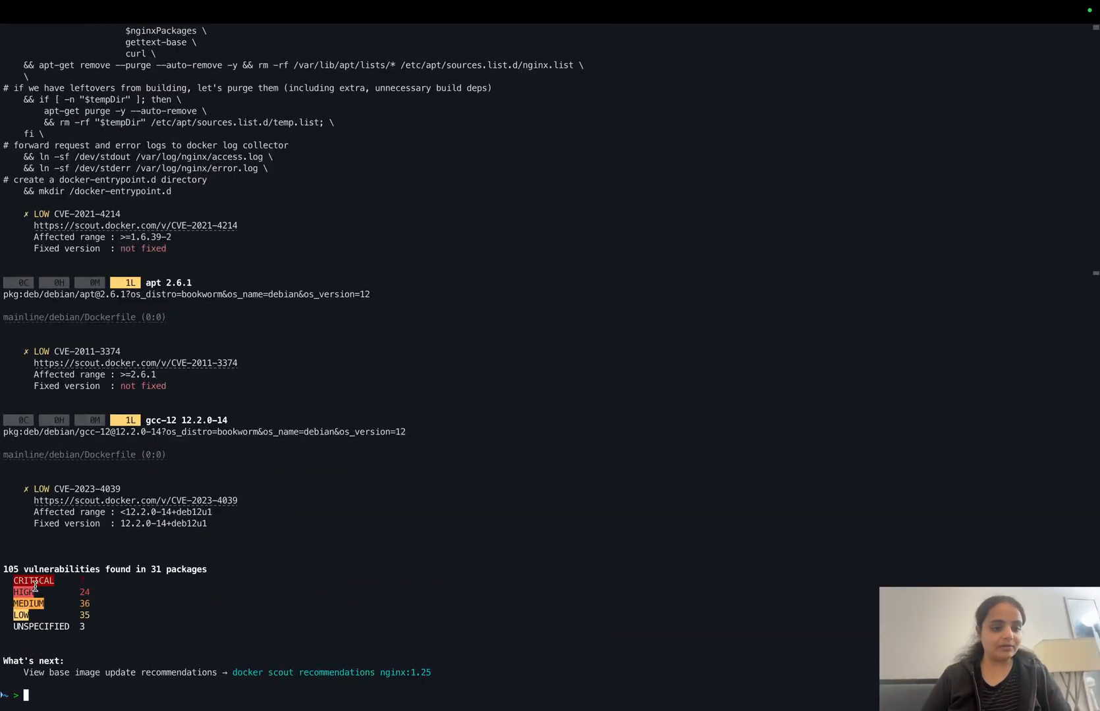
{"action": "mouse_move", "coordinate": [39, 594]}
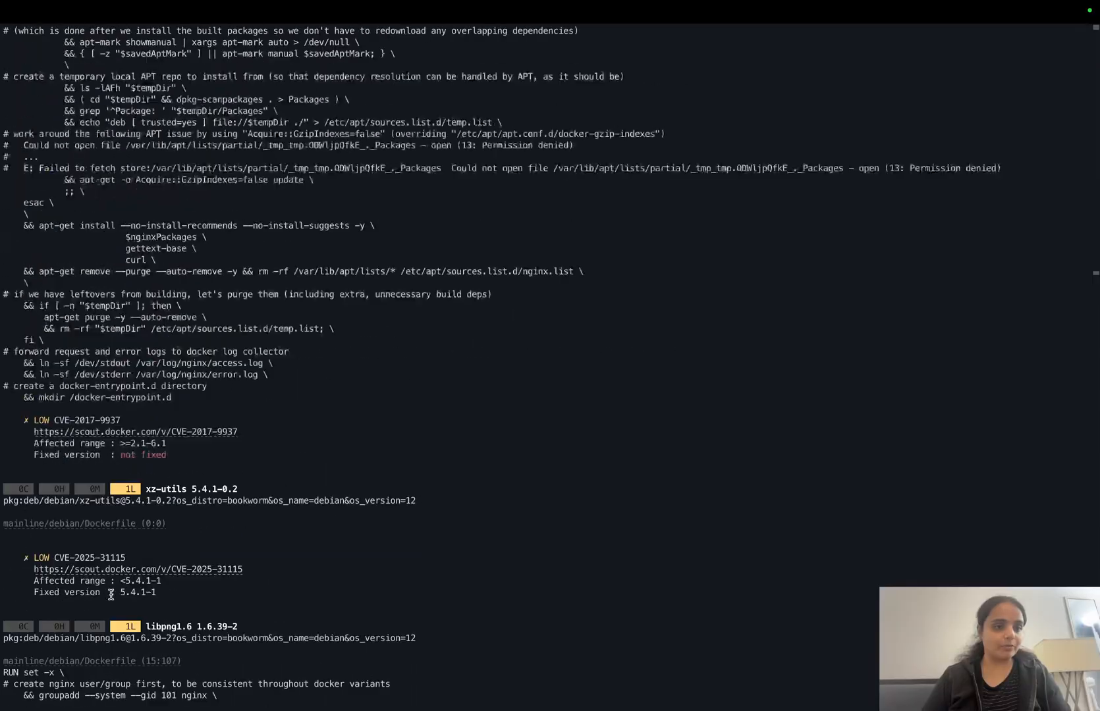
{"action": "scroll", "scroll_direction": "down", "scroll_amount": 3}
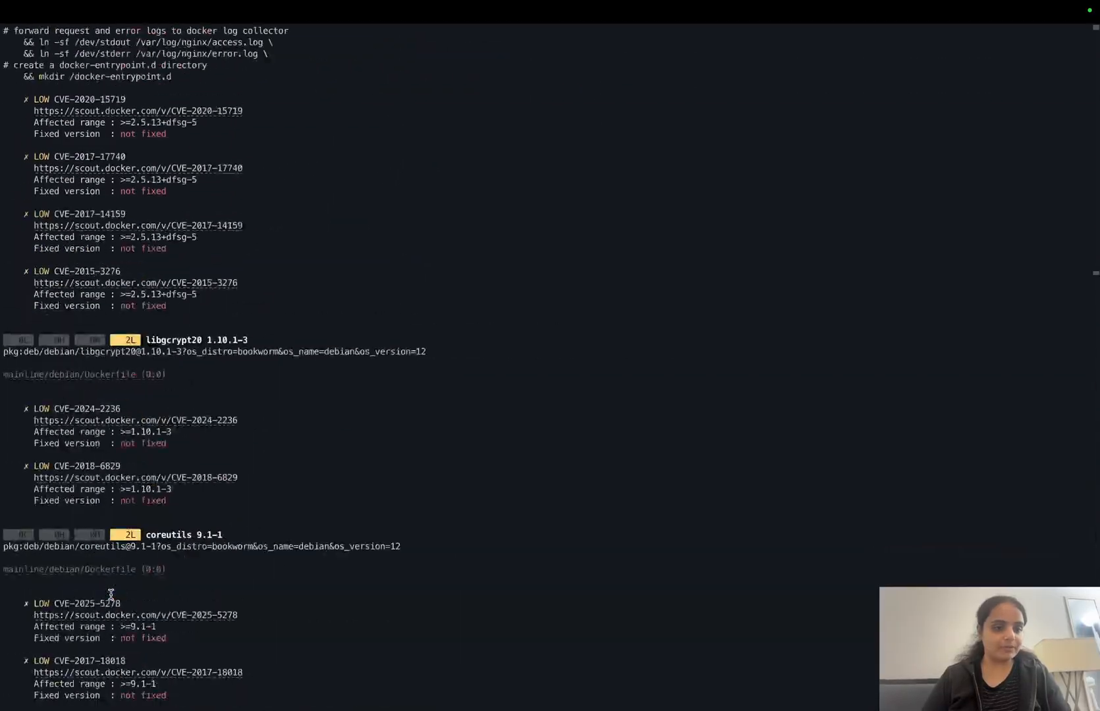
{"action": "scroll", "scroll_direction": "down", "scroll_amount": 3}
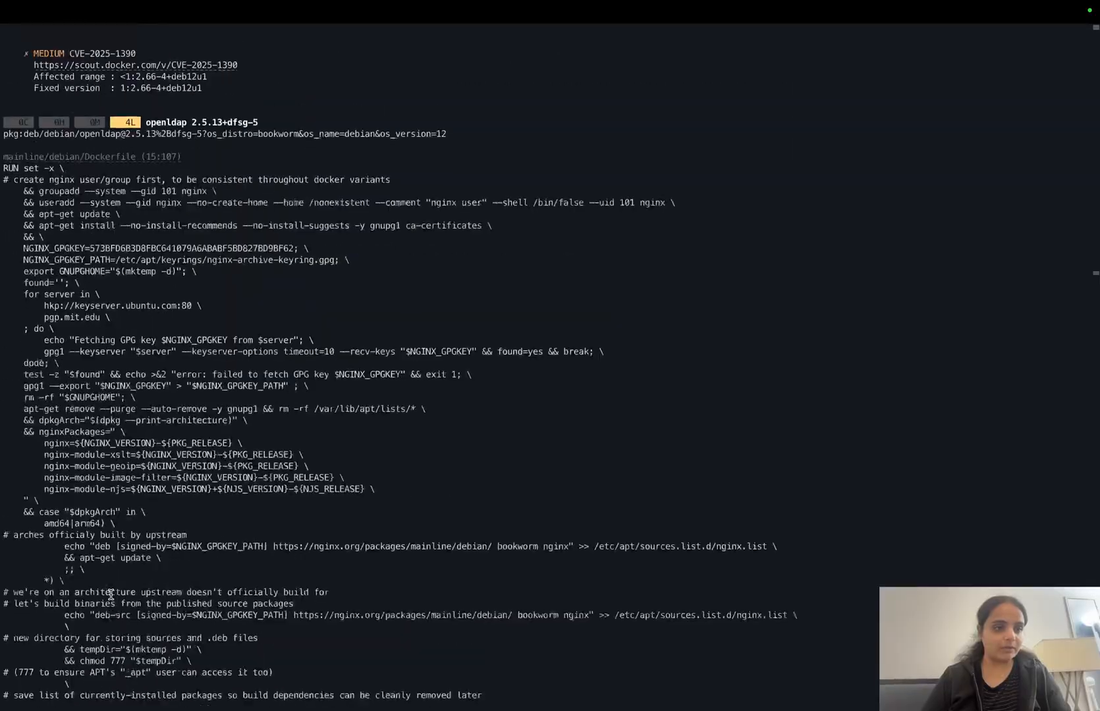
{"action": "scroll", "scroll_direction": "down", "scroll_amount": 3}
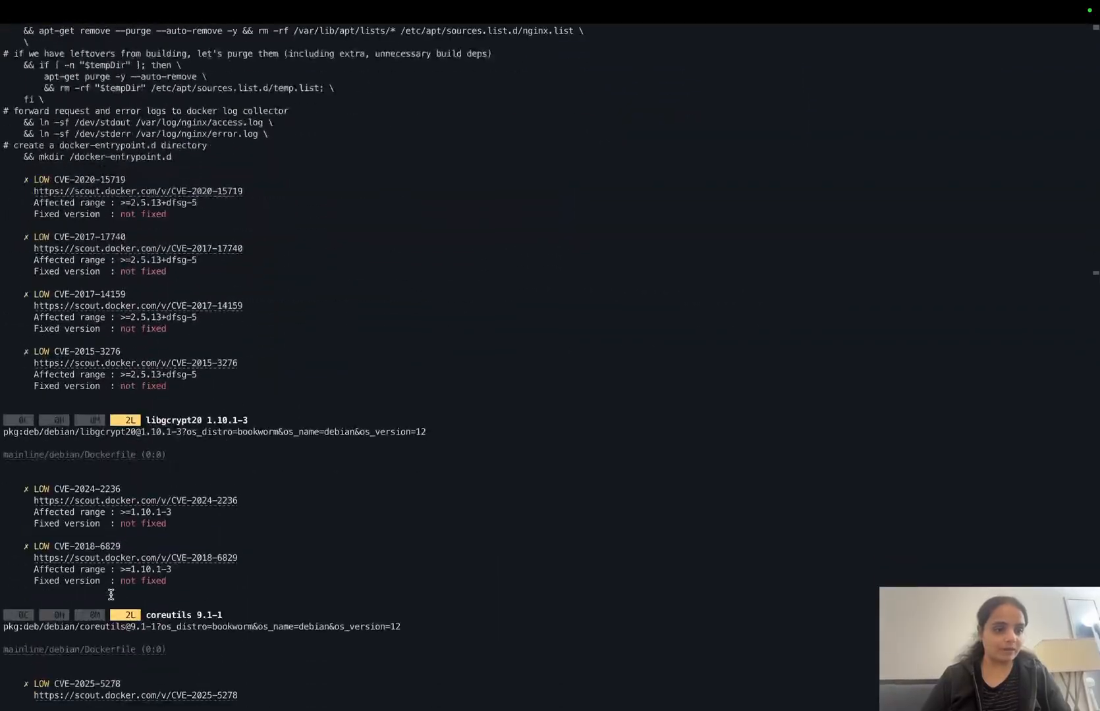
{"action": "scroll", "scroll_direction": "down", "scroll_amount": 3}
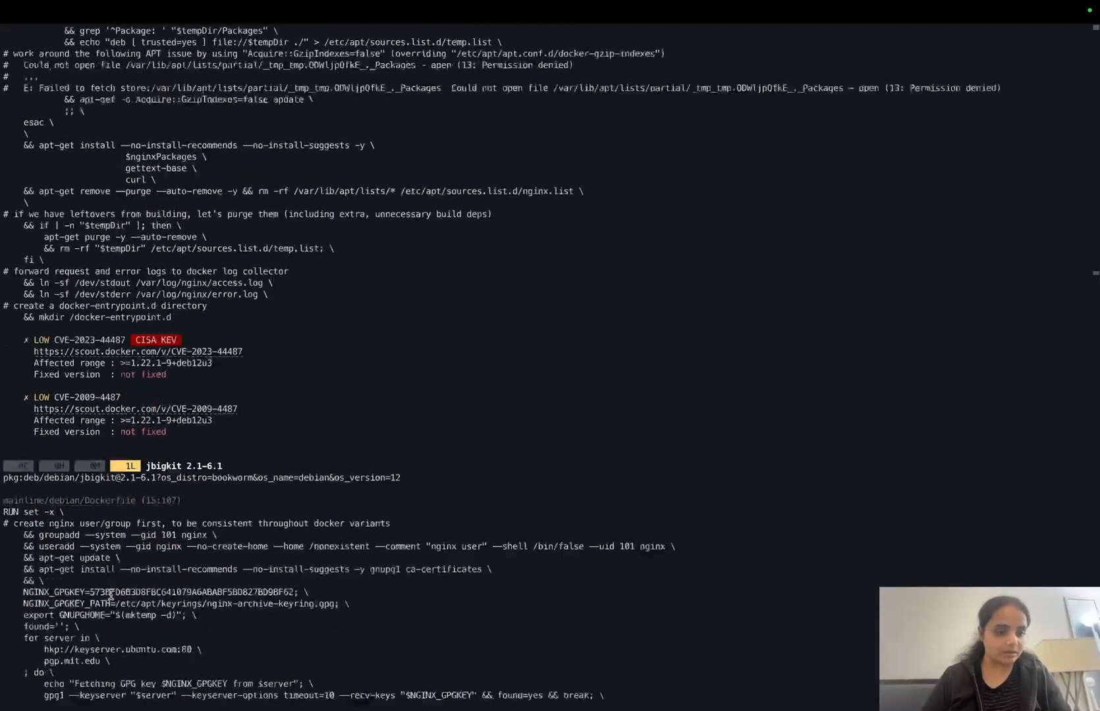
{"action": "scroll", "scroll_direction": "down", "scroll_amount": 3}
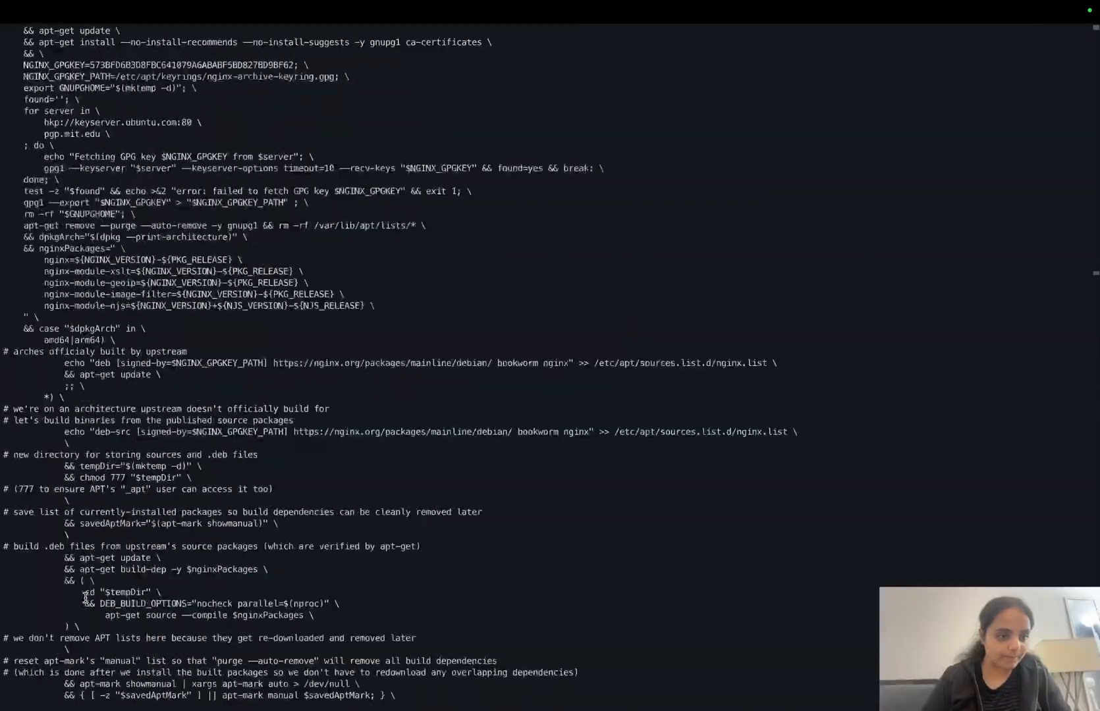
{"action": "scroll", "scroll_direction": "down", "scroll_amount": 3}
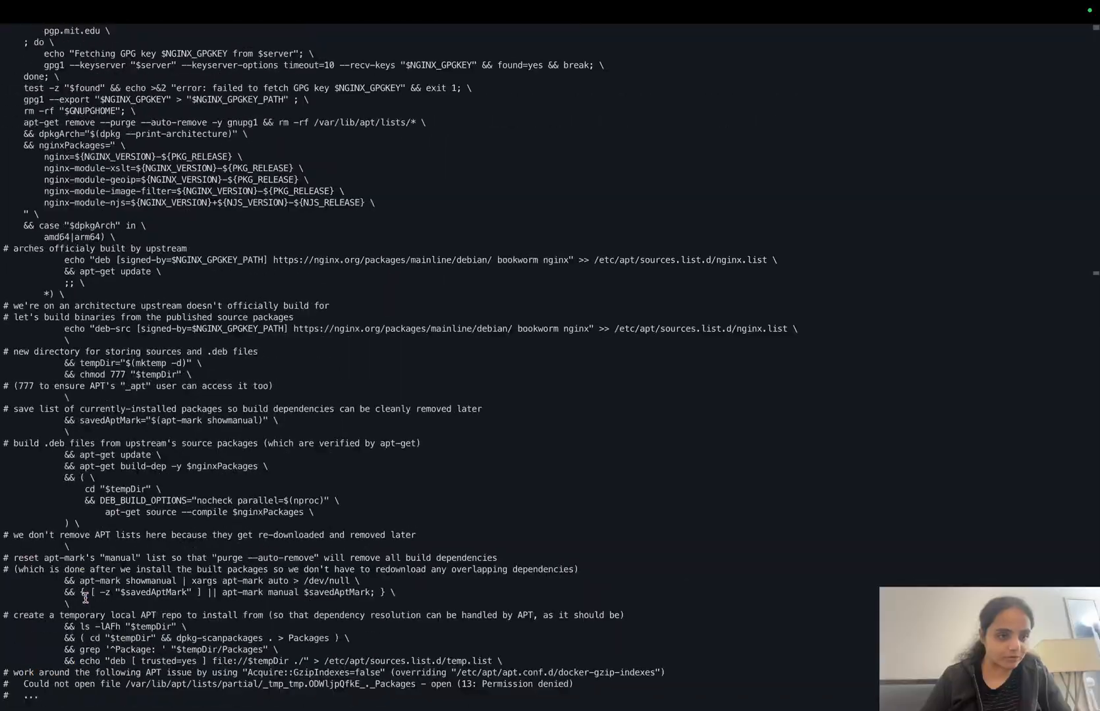
{"action": "scroll", "scroll_direction": "down", "scroll_amount": 3}
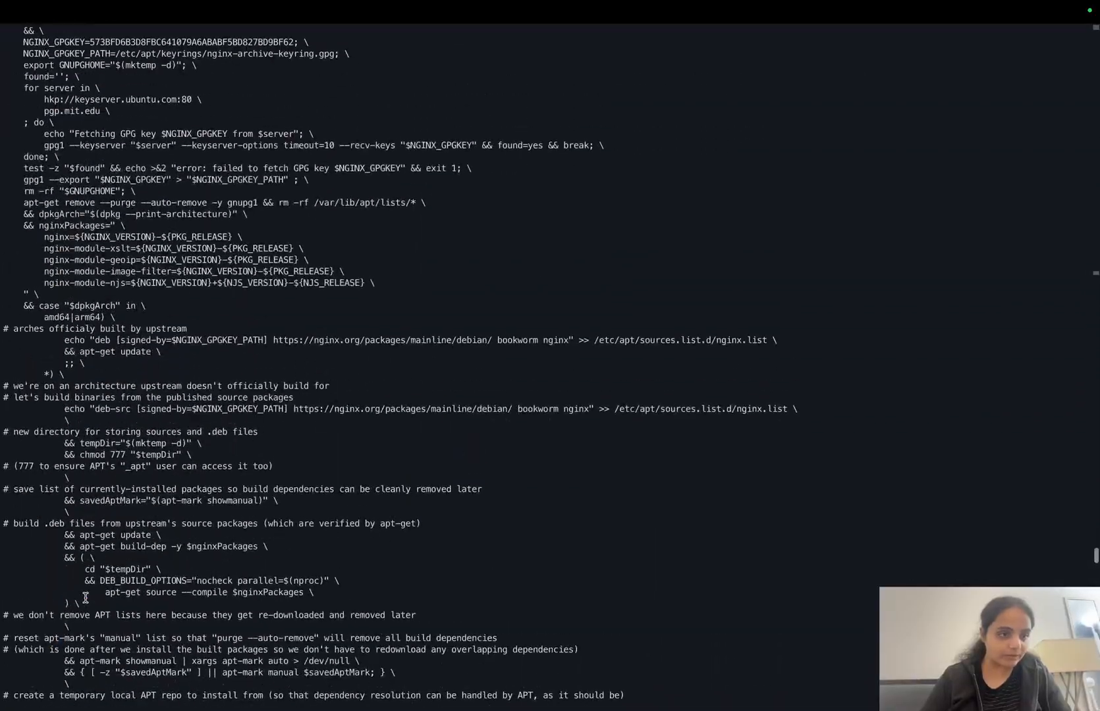
{"action": "scroll", "scroll_direction": "down", "scroll_amount": 3}
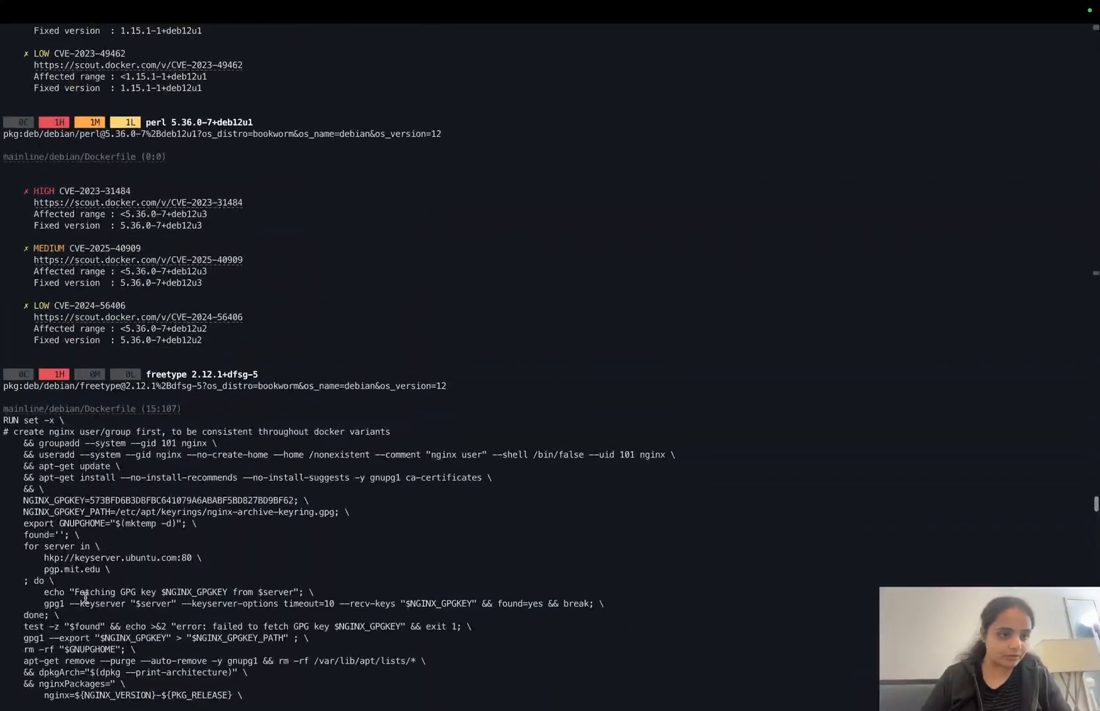
{"action": "scroll", "scroll_direction": "down", "scroll_amount": 3}
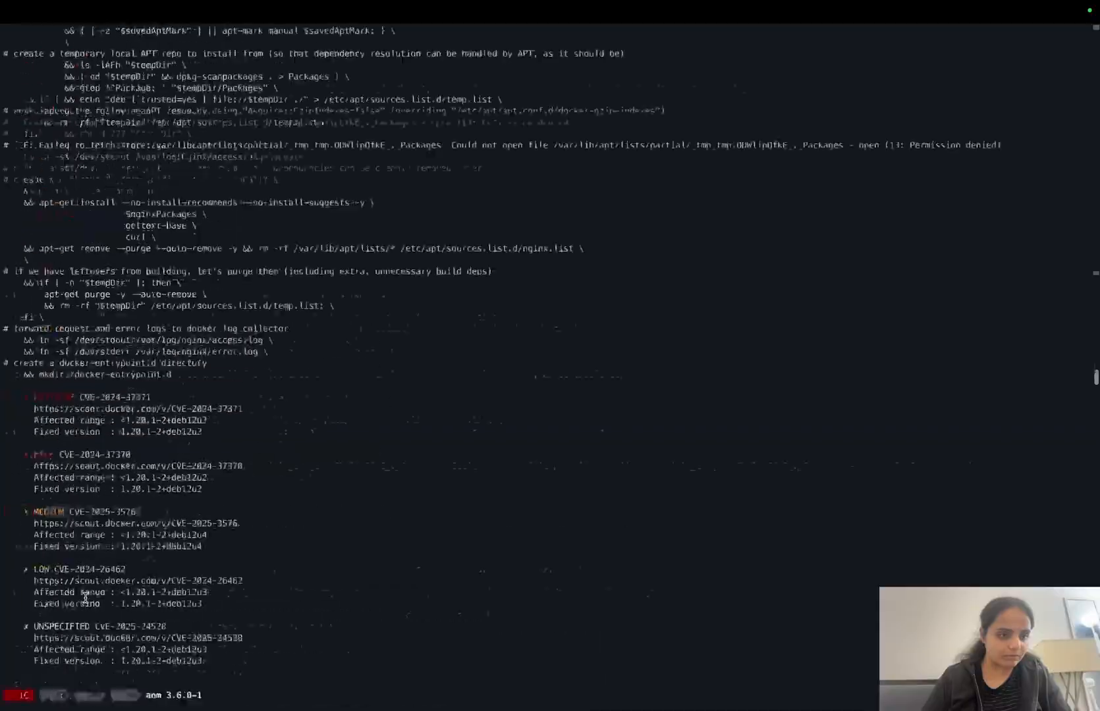
{"action": "scroll", "scroll_direction": "down", "scroll_amount": 3}
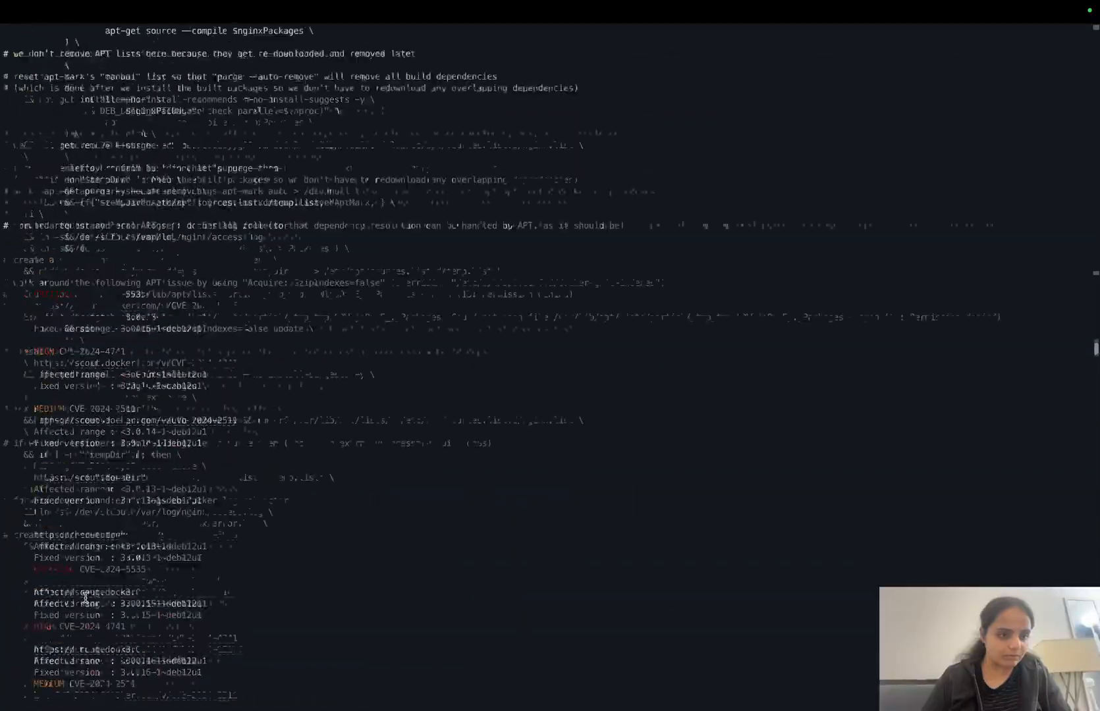
{"action": "scroll", "scroll_direction": "down", "scroll_amount": 3}
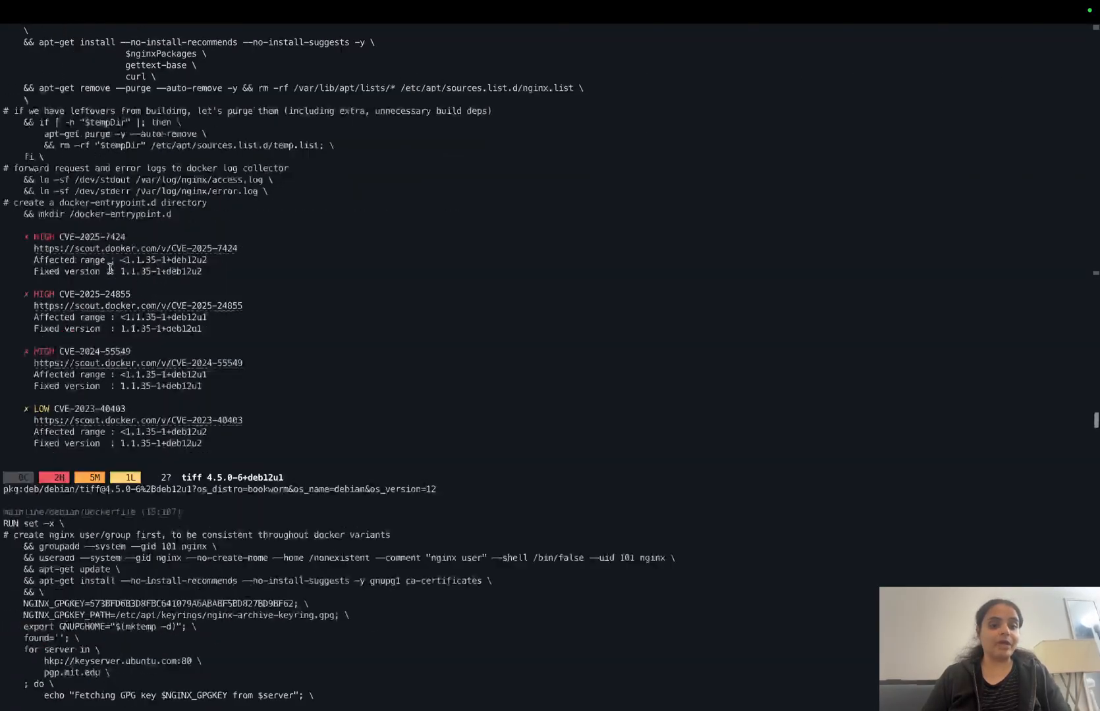
{"action": "scroll", "scroll_direction": "down", "scroll_amount": 3}
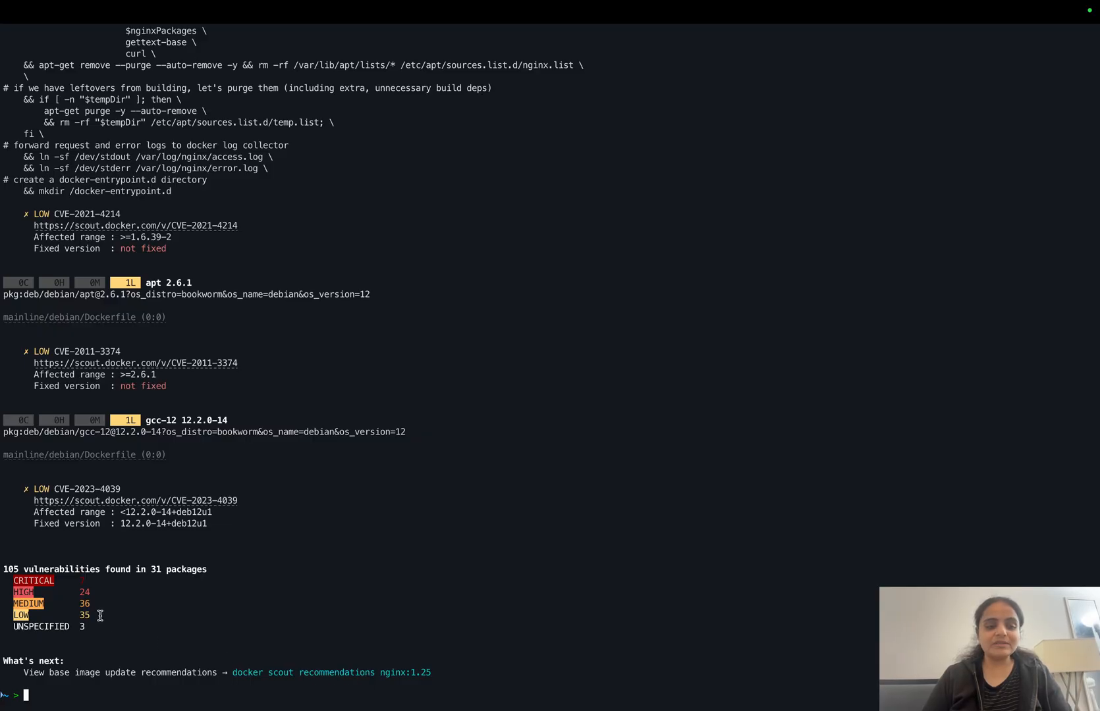
{"action": "mouse_move", "coordinate": [103, 594]}
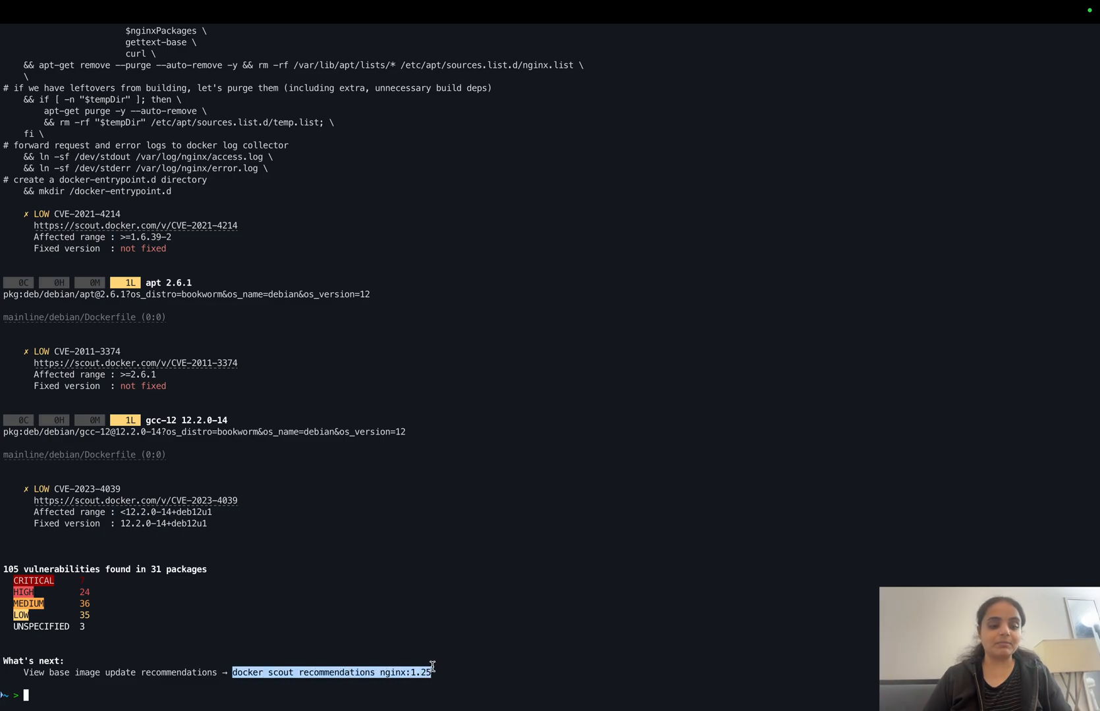
{"action": "mouse_move", "coordinate": [264, 691]}
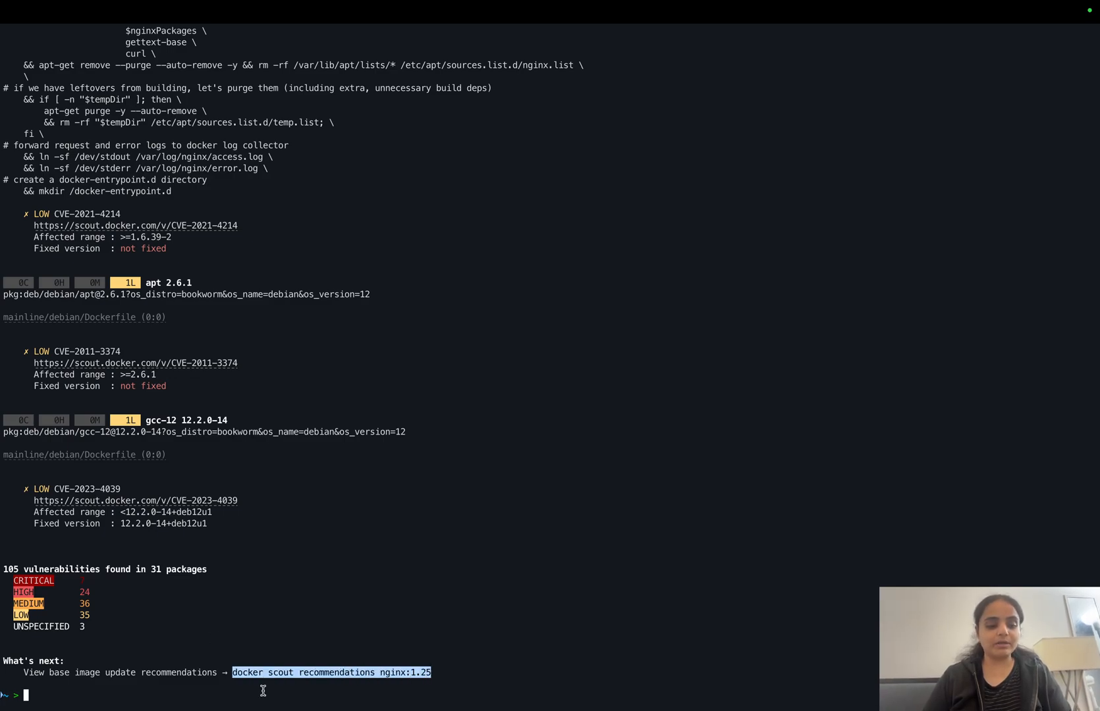
Run 'docker scout recommendations nginx:1.25' and review the Change base image table down to testing-slim and sid-slim
{"action": "type", "text": "docker scout recommendations nginx:1.25"}
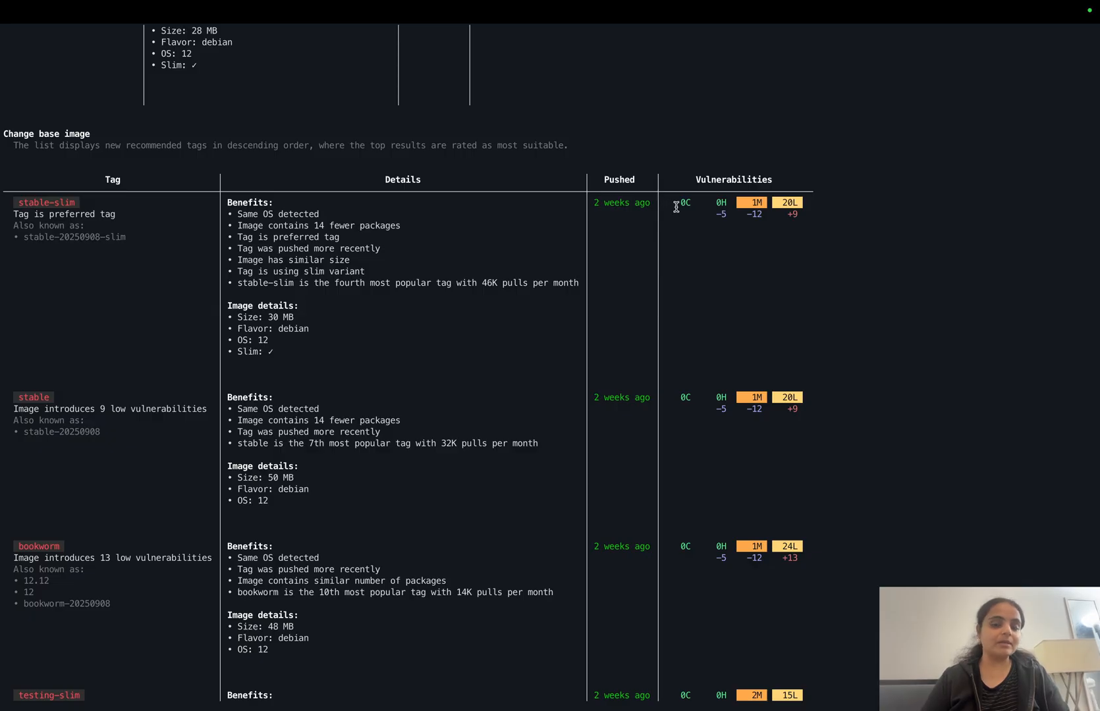
{"action": "mouse_move", "coordinate": [821, 211]}
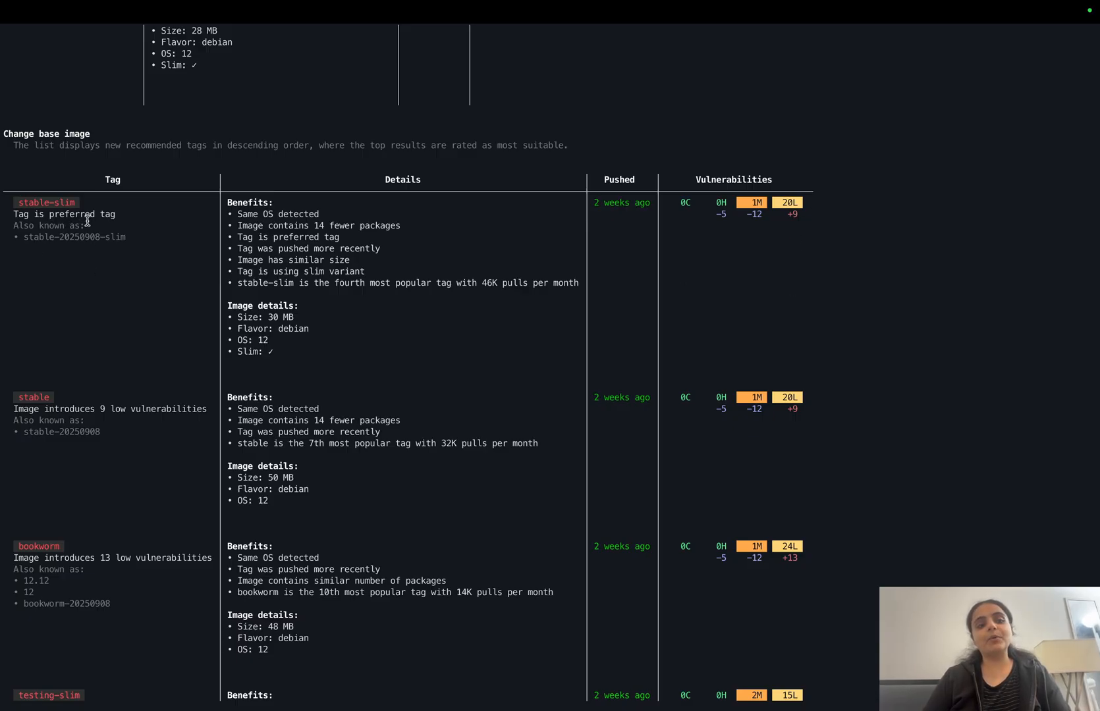
{"action": "scroll", "scroll_direction": "down", "scroll_amount": 3}
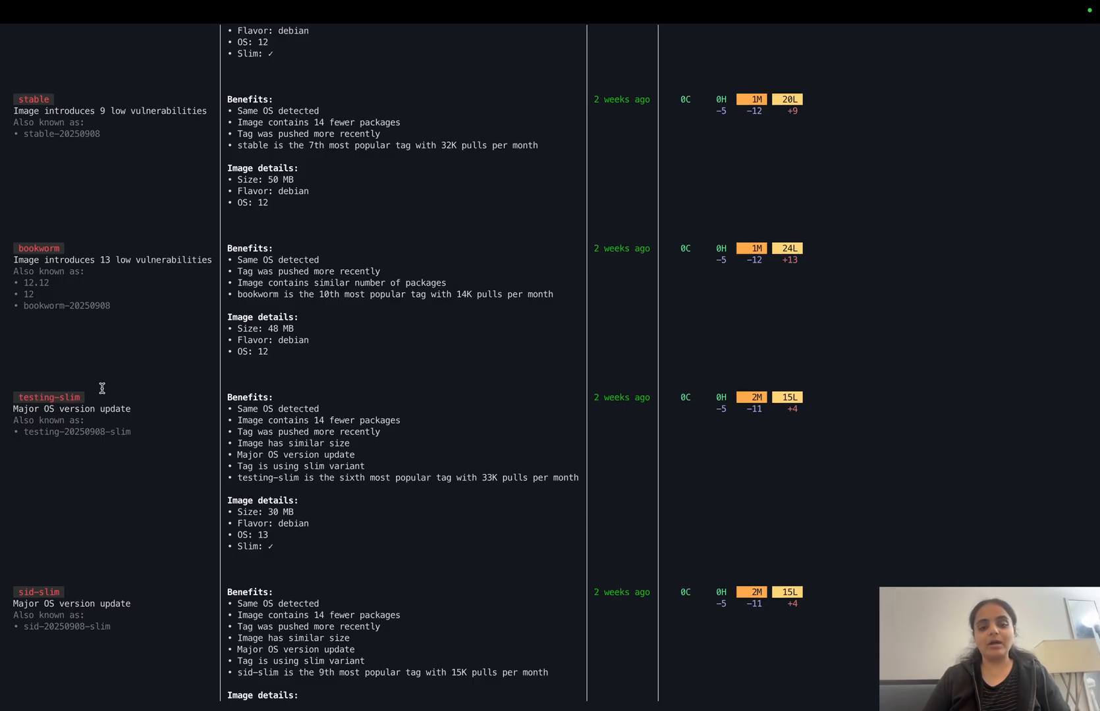
{"action": "scroll", "scroll_direction": "down", "scroll_amount": 3}
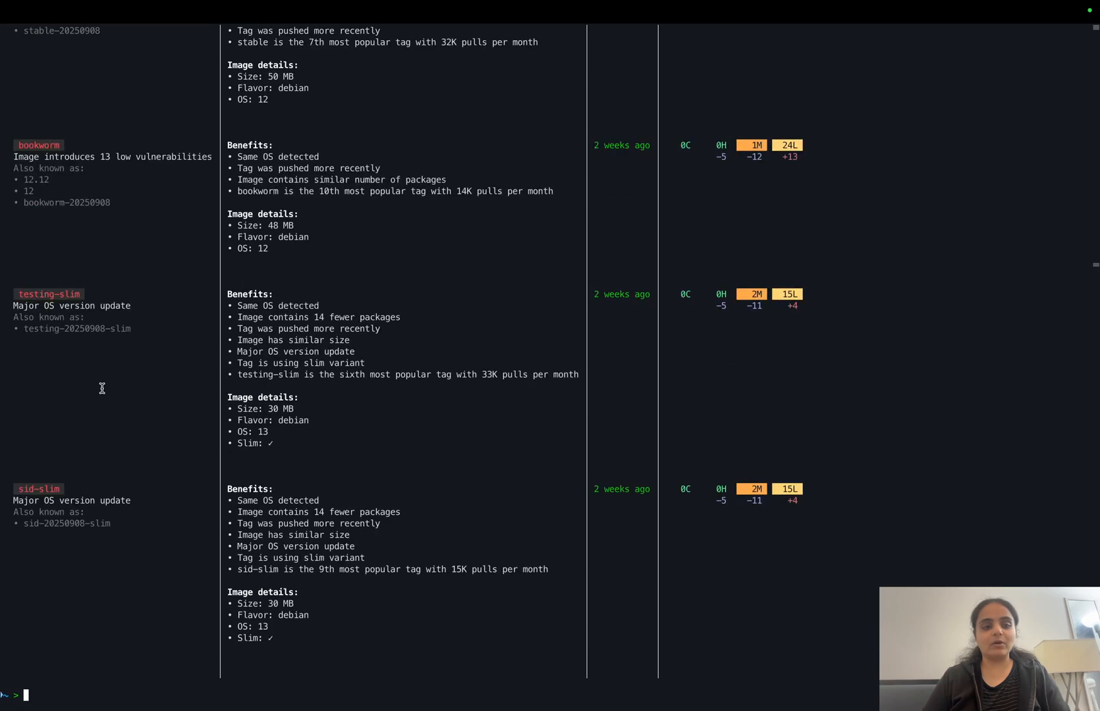